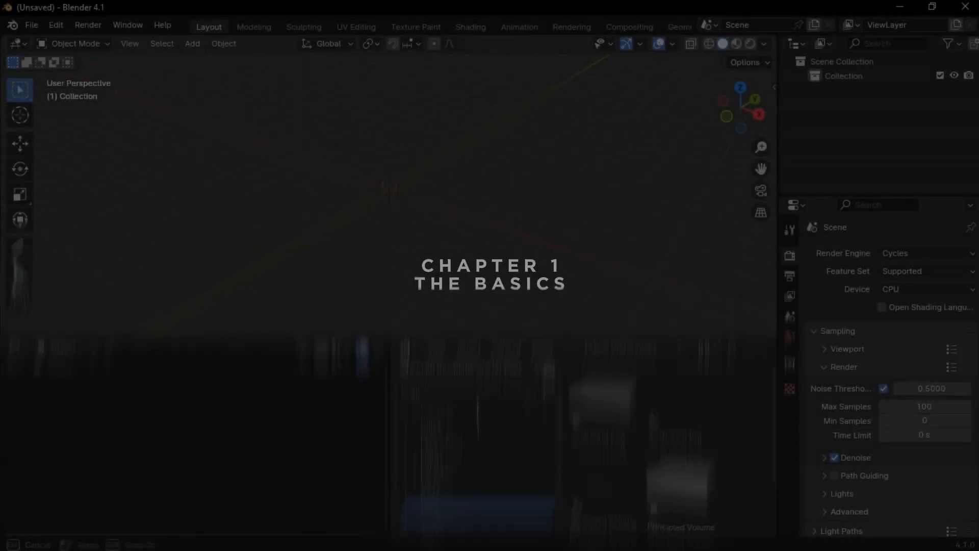
# Set the scene's render engine to Cycles.
pyautogui.click(924, 252)
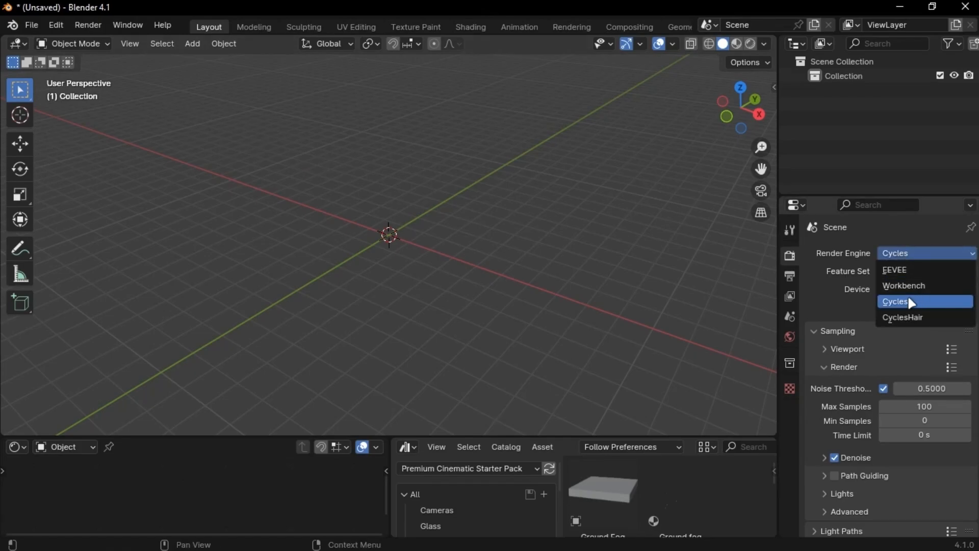
pyautogui.click(895, 300)
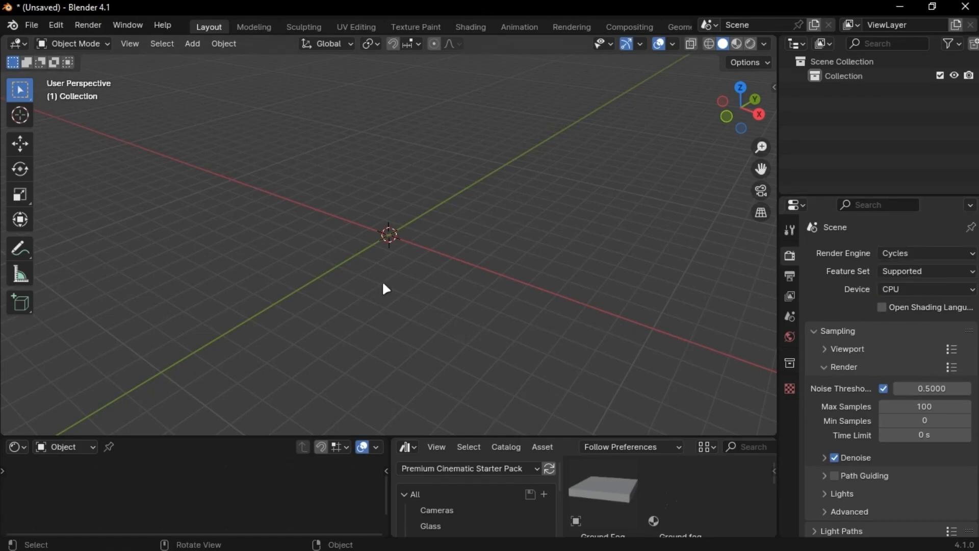
# Enable the Node Wrangler add-on in Preferences and save the preferences.
pyautogui.click(55, 25)
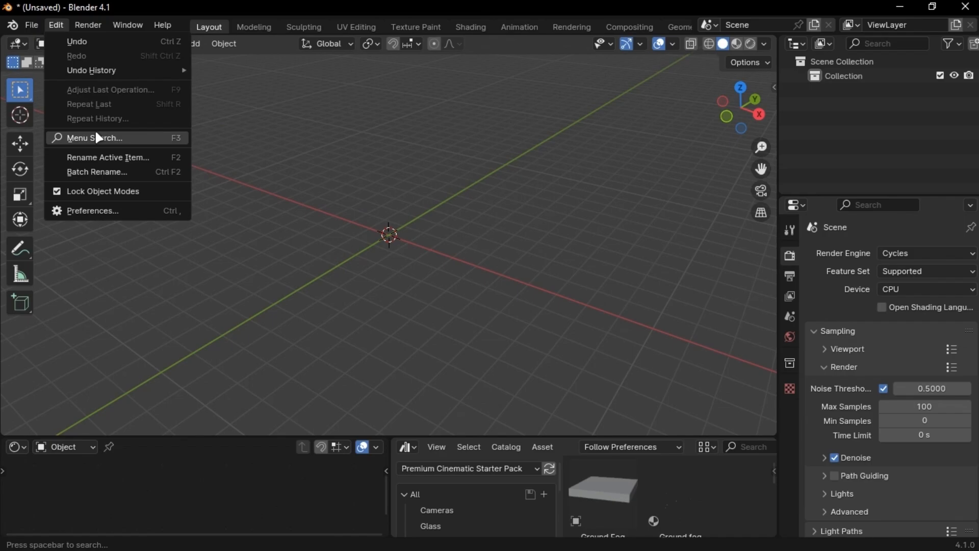
pyautogui.click(92, 210)
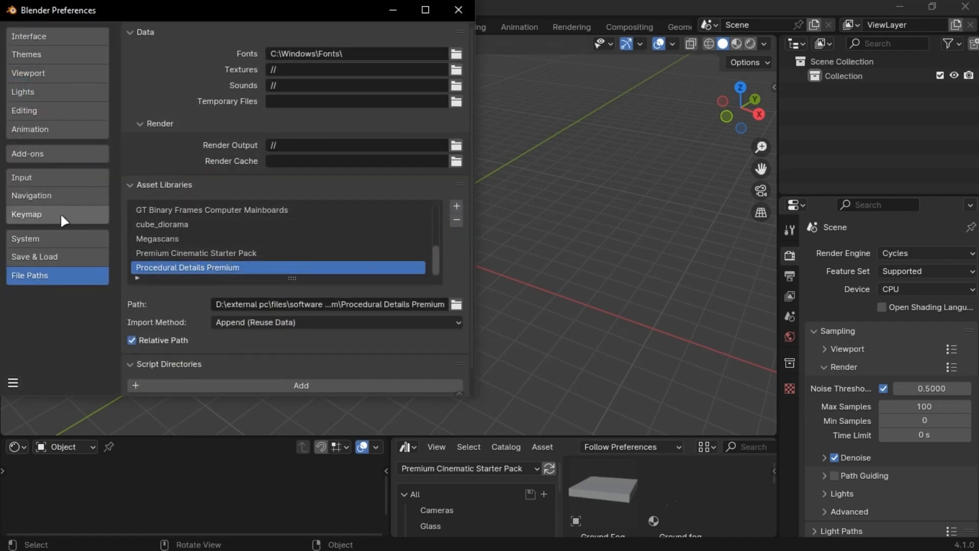
pyautogui.click(28, 153)
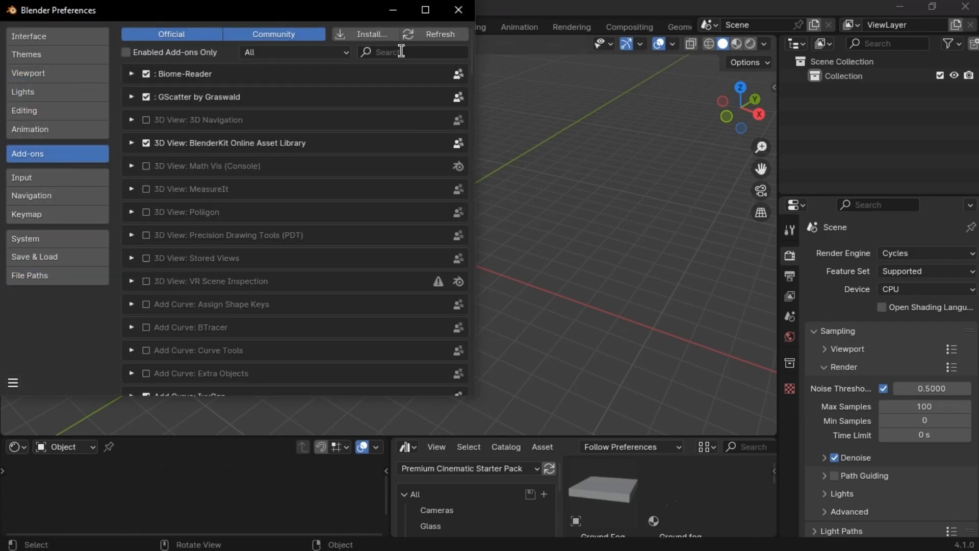
pyautogui.write('node wra')
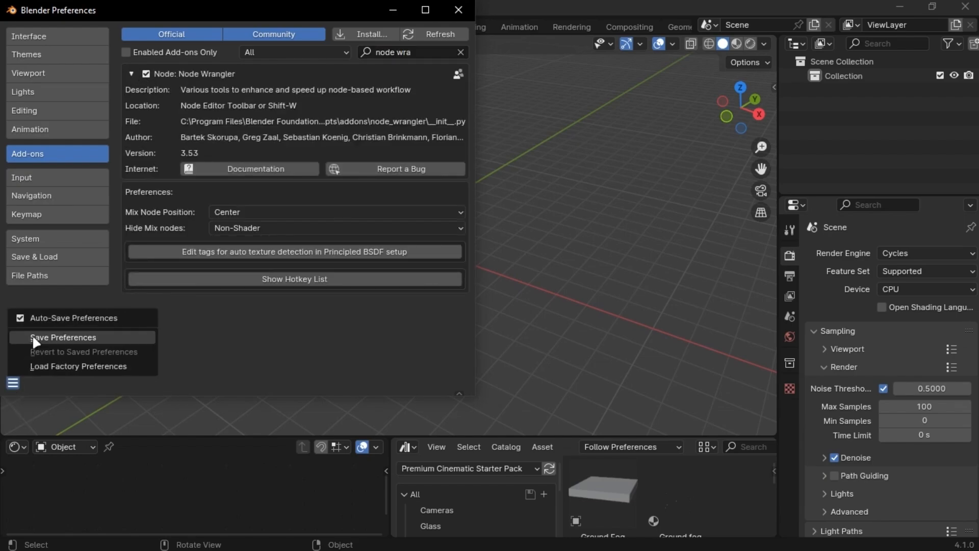
pyautogui.click(62, 337)
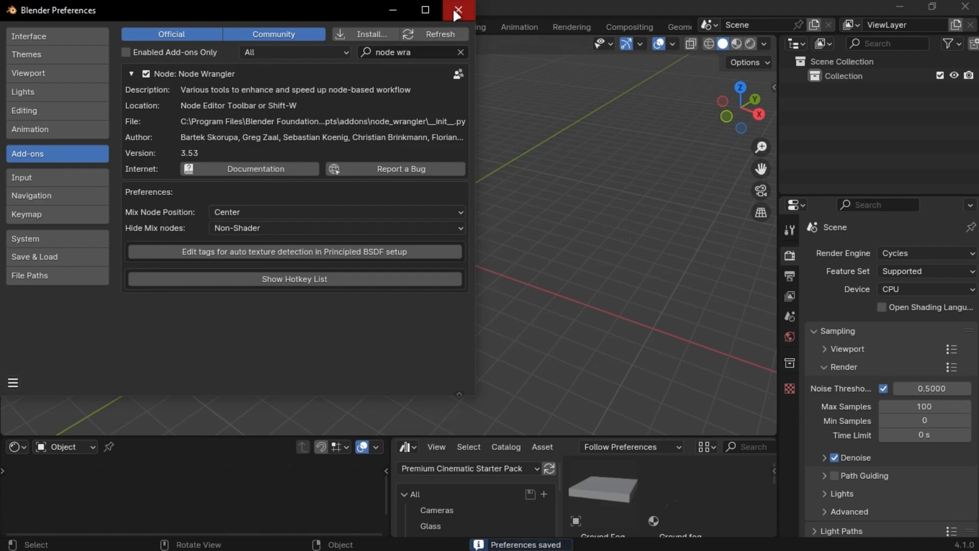
# Download the Rock 050 8K JPG set from ambientCG and show its extracted maps in a folder.
pyautogui.click(457, 10)
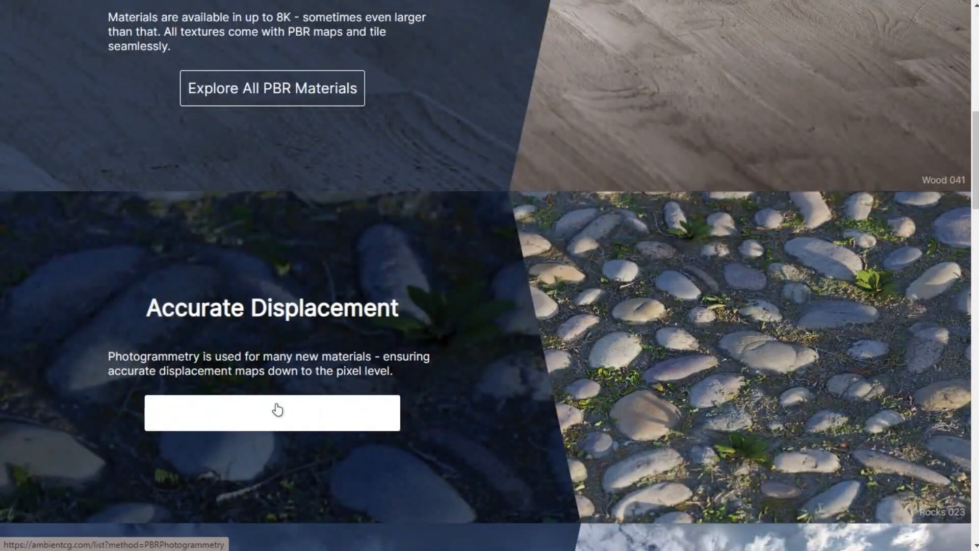
pyautogui.click(274, 412)
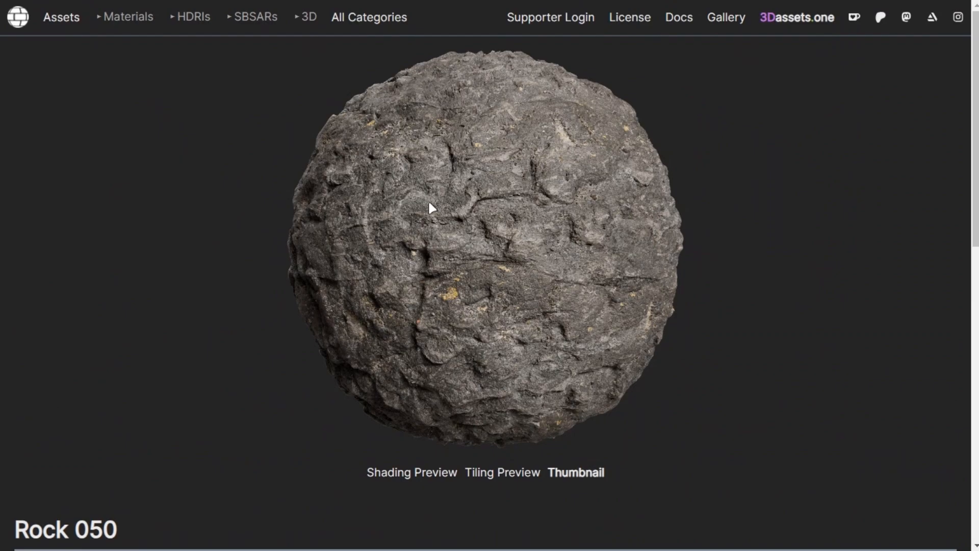
pyautogui.scroll(-3)
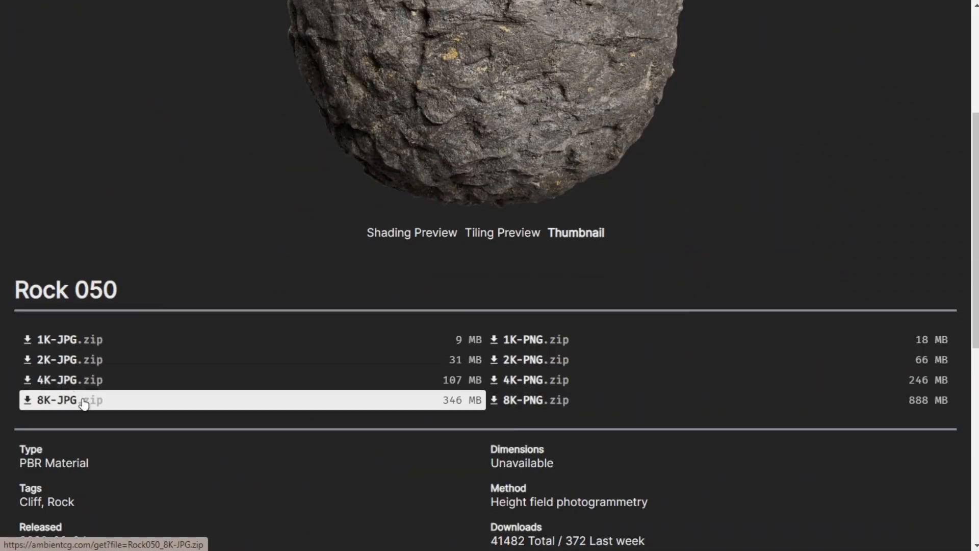
pyautogui.moveTo(305, 410)
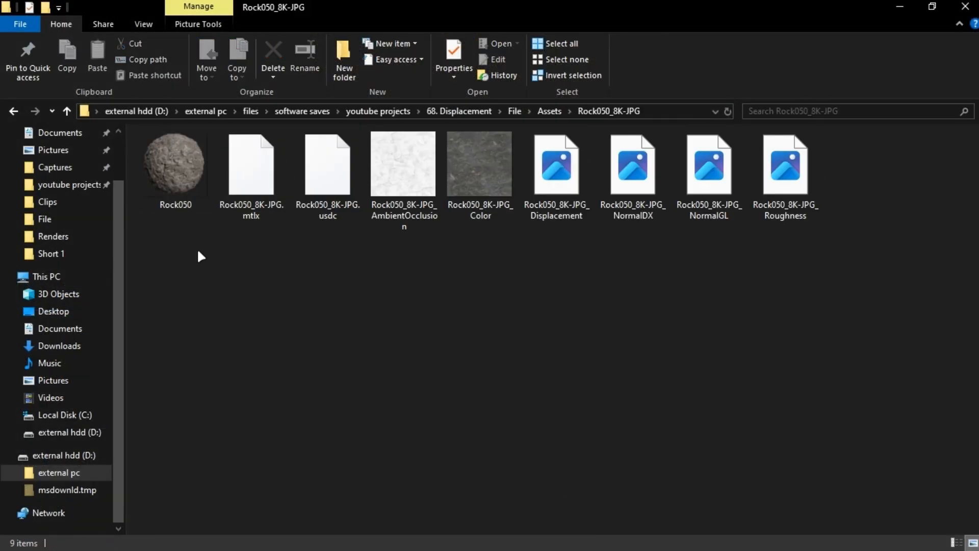
pyautogui.doubleClick(557, 163)
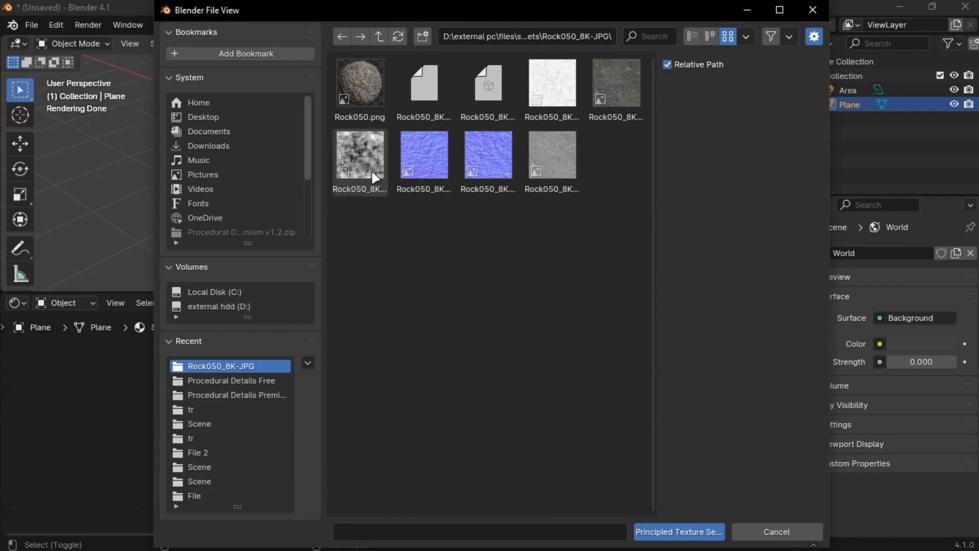
# Build the plane's material from the Rock 050 maps and set Surface Displacement to Displacement and Bump.
pyautogui.click(679, 546)
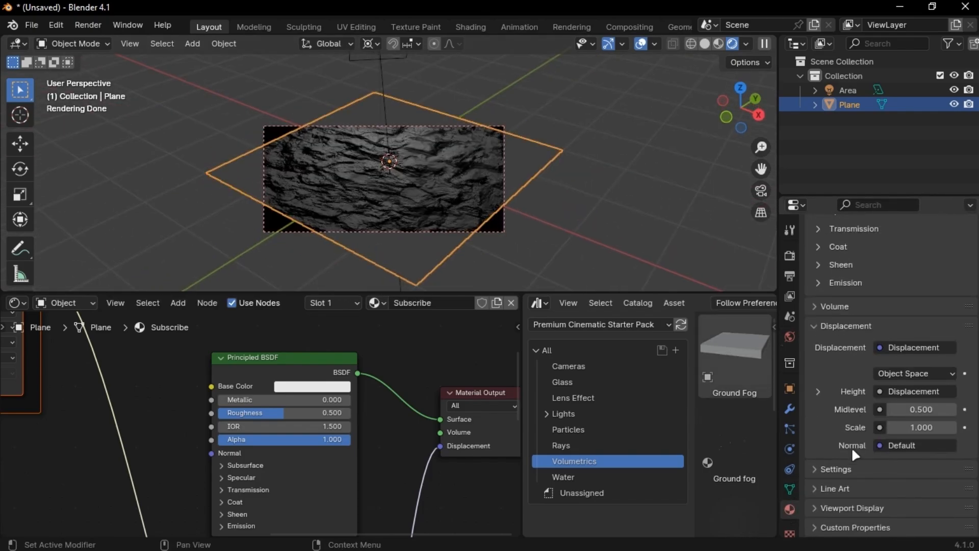
pyautogui.click(923, 419)
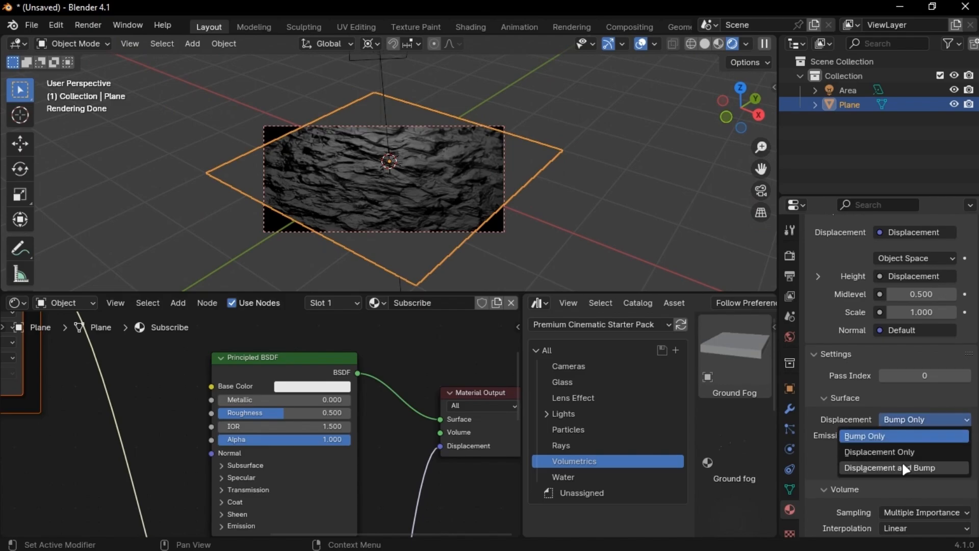
pyautogui.click(904, 467)
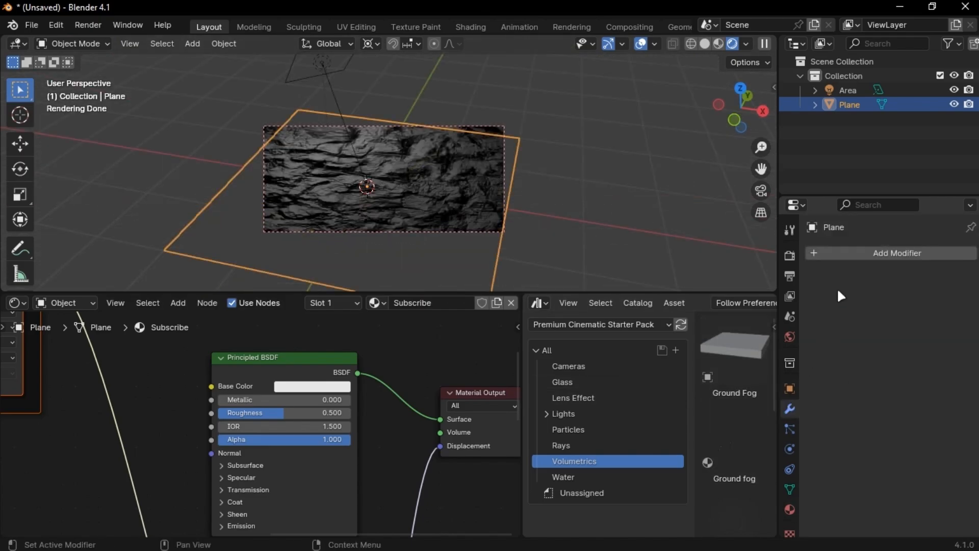
# Add a Subdivision Surface modifier to the plane and switch Cycles to the Experimental feature set.
pyautogui.write('subdo')
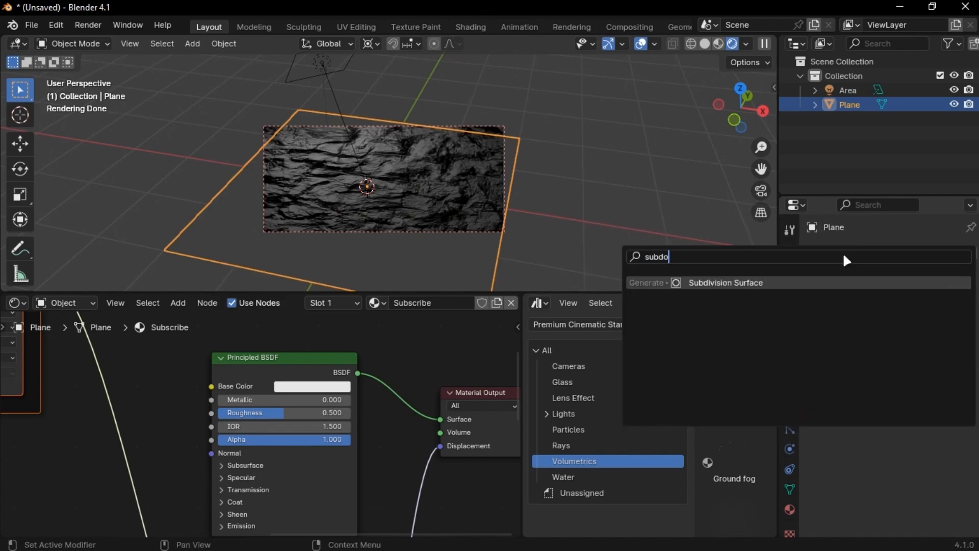
pyautogui.click(725, 282)
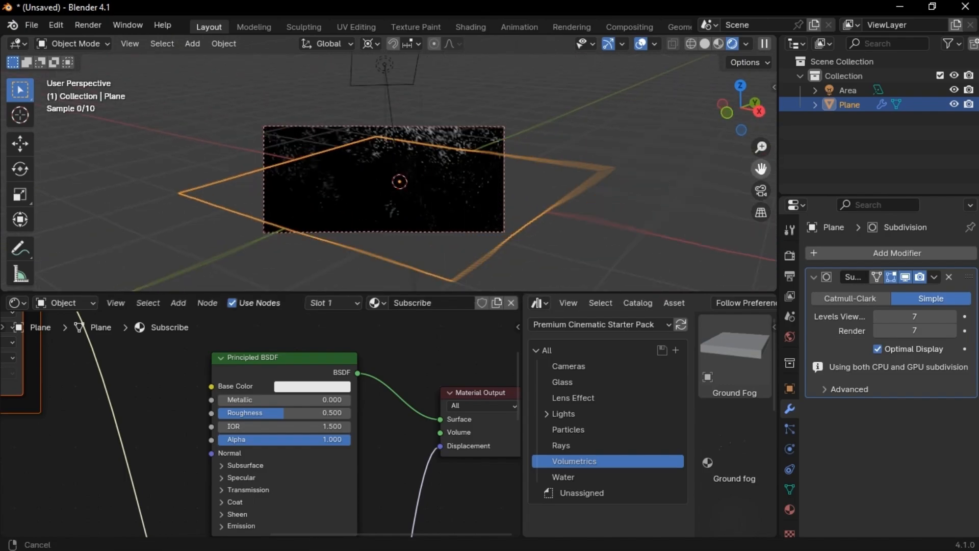
pyautogui.click(847, 90)
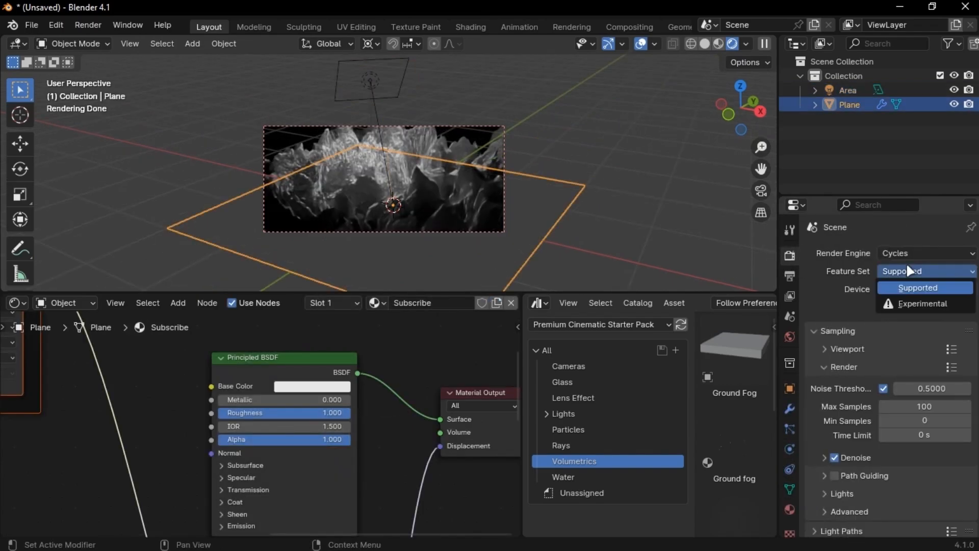
pyautogui.click(920, 304)
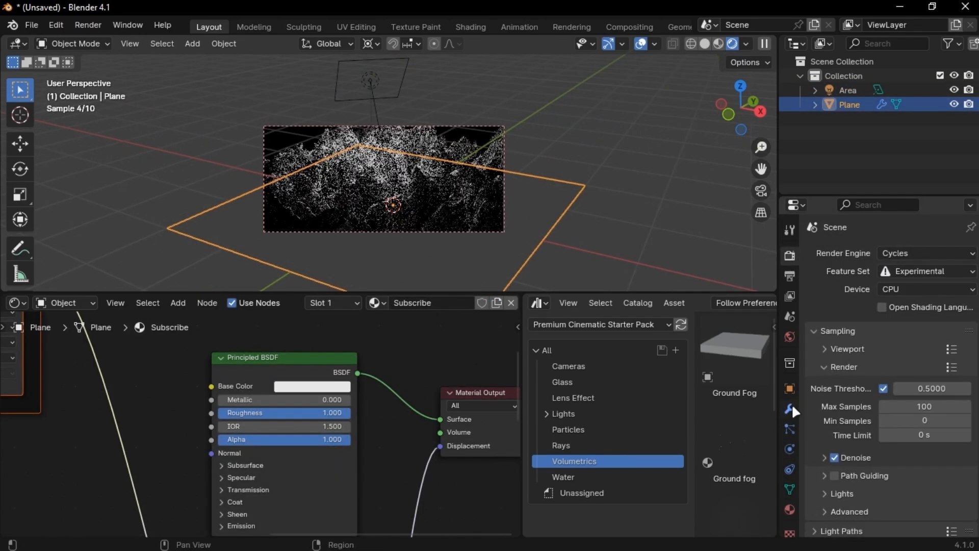
pyautogui.click(790, 408)
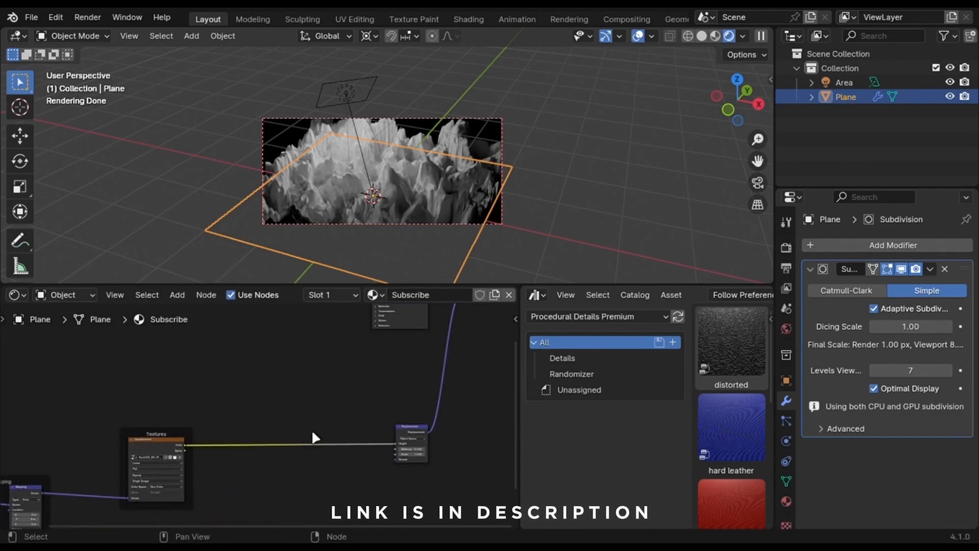
# Make the subdivision adaptive and set the Principled BSDF emission strength to 100.
pyautogui.click(571, 373)
pyautogui.write('100')
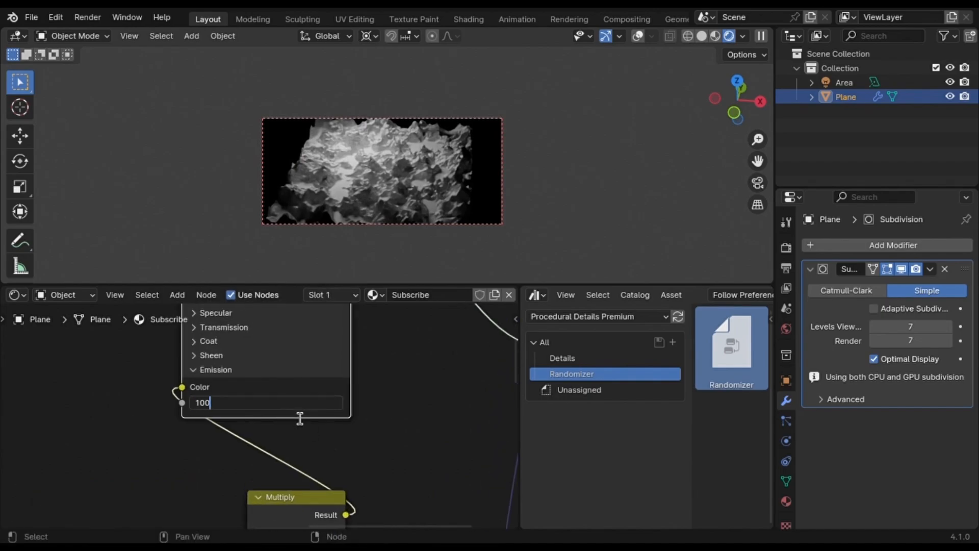
pyautogui.press('Enter')
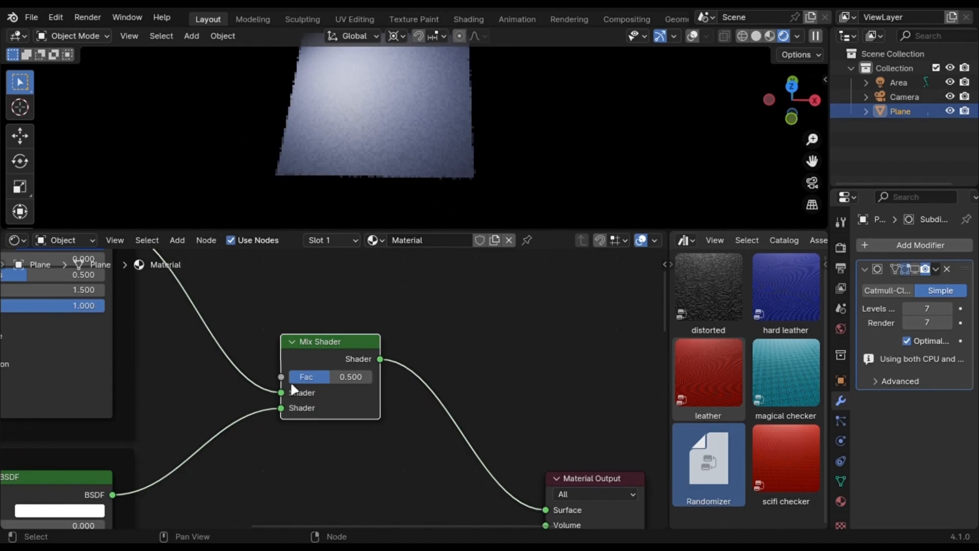
# Mix two shaders with a gradient mask and keyframe an empty's location at frames 0 and 100.
pyautogui.scroll(-3)
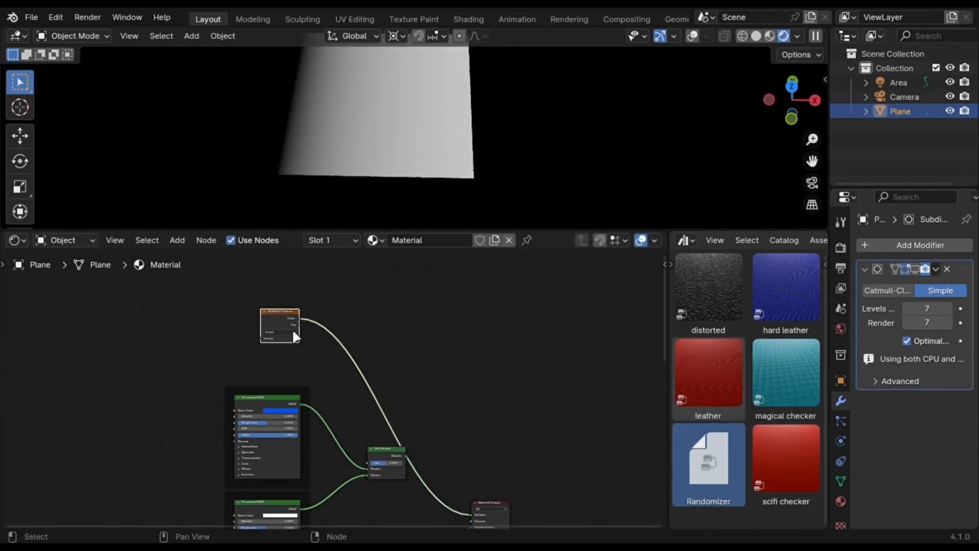
pyautogui.press('ctrl+t')
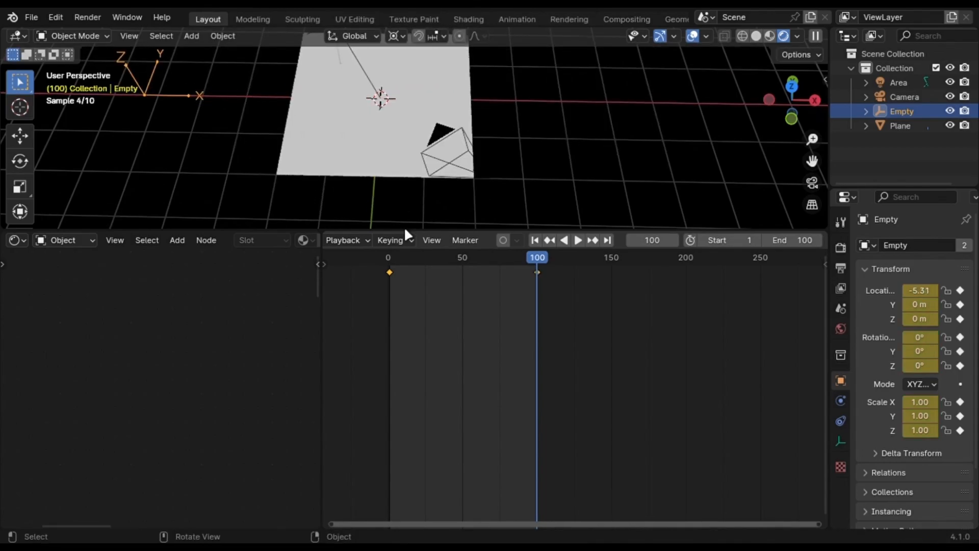
# Blend the noise texture into the gradient mask with Color Burn and preview the sweep.
pyautogui.click(578, 239)
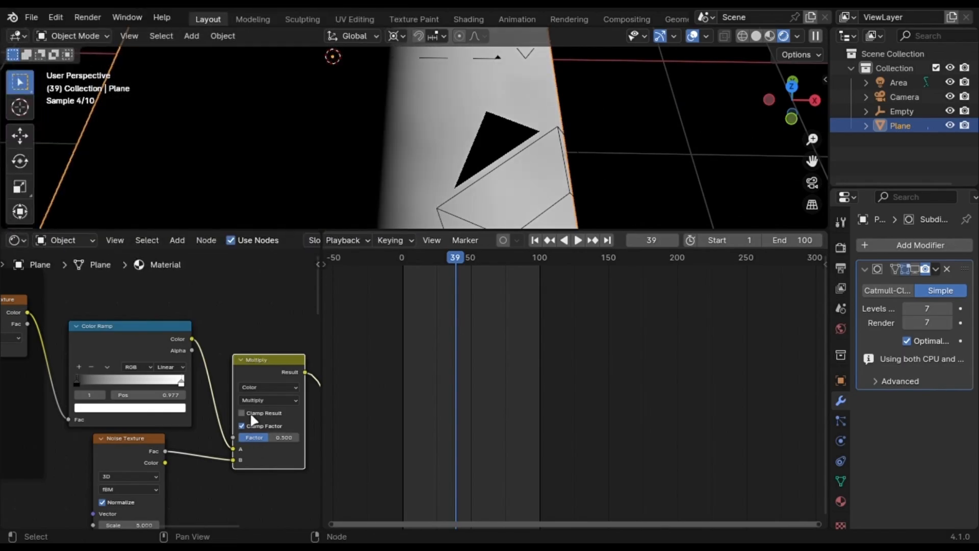
pyautogui.click(267, 400)
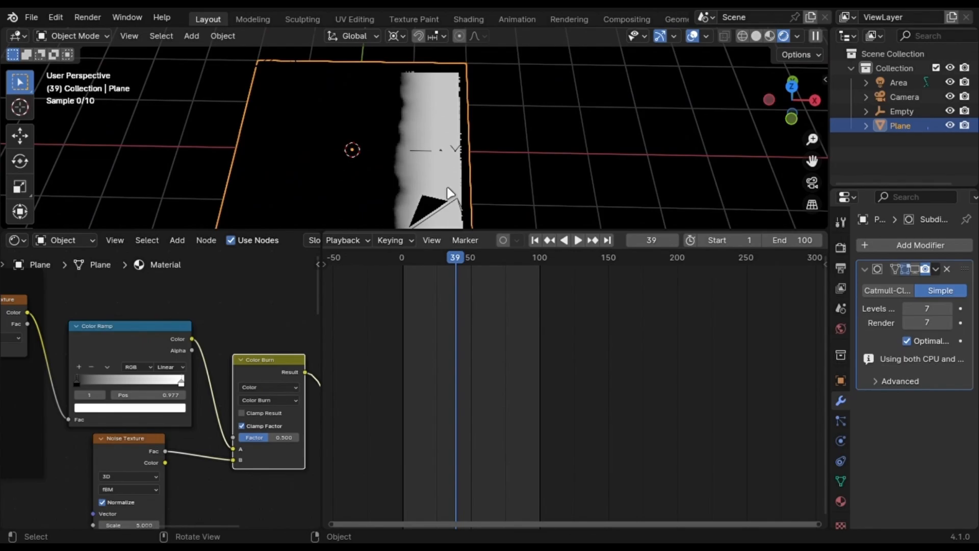
pyautogui.click(577, 239)
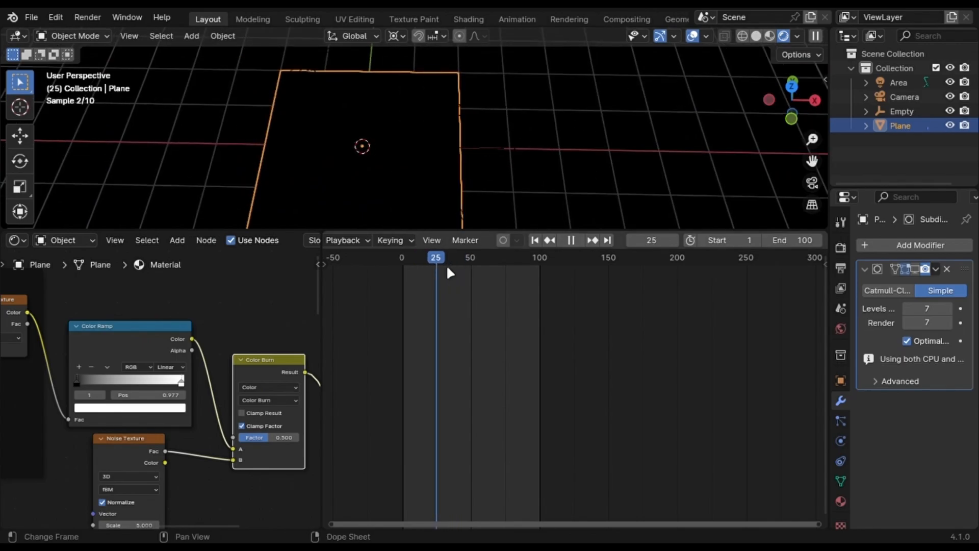
pyautogui.click(571, 239)
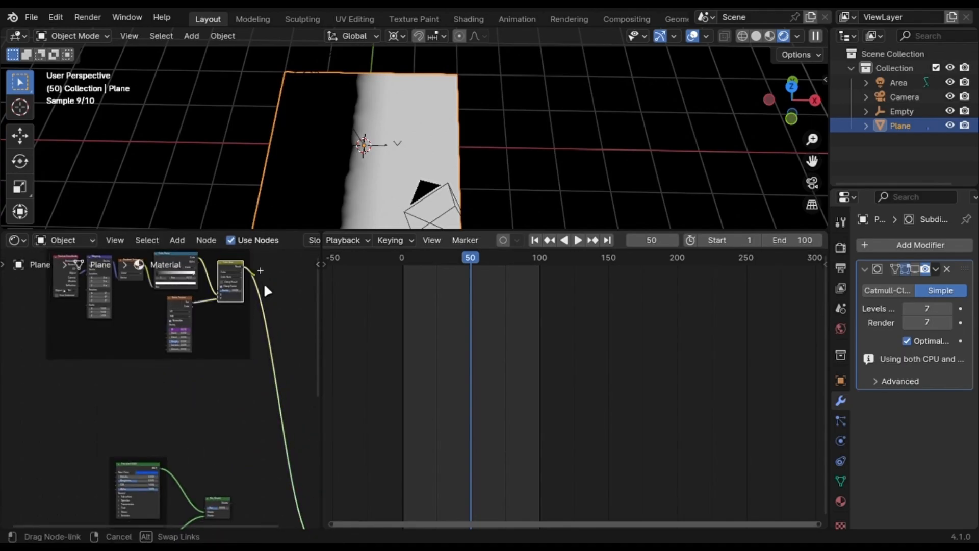
# Add a Mix Color node and link the roughened mask into it.
pyautogui.write('mix')
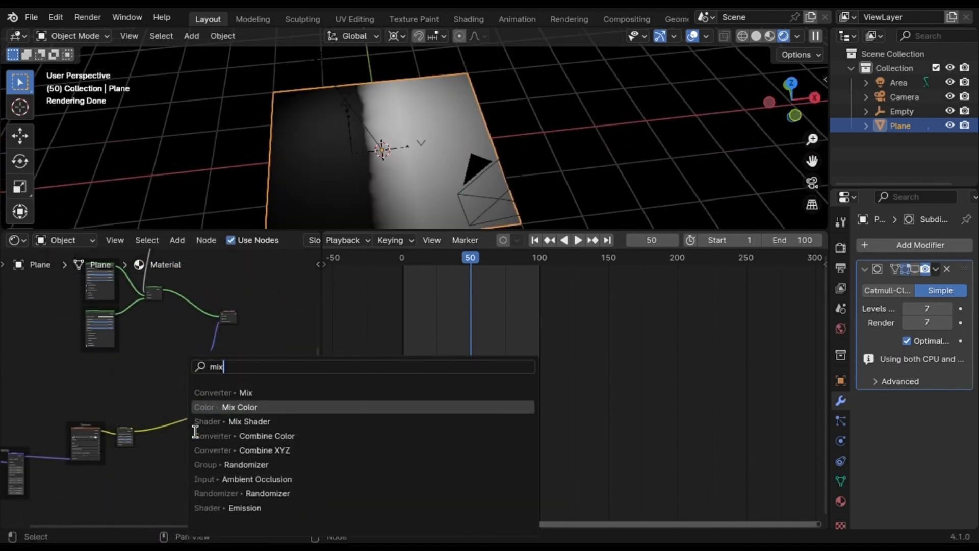
pyautogui.click(238, 407)
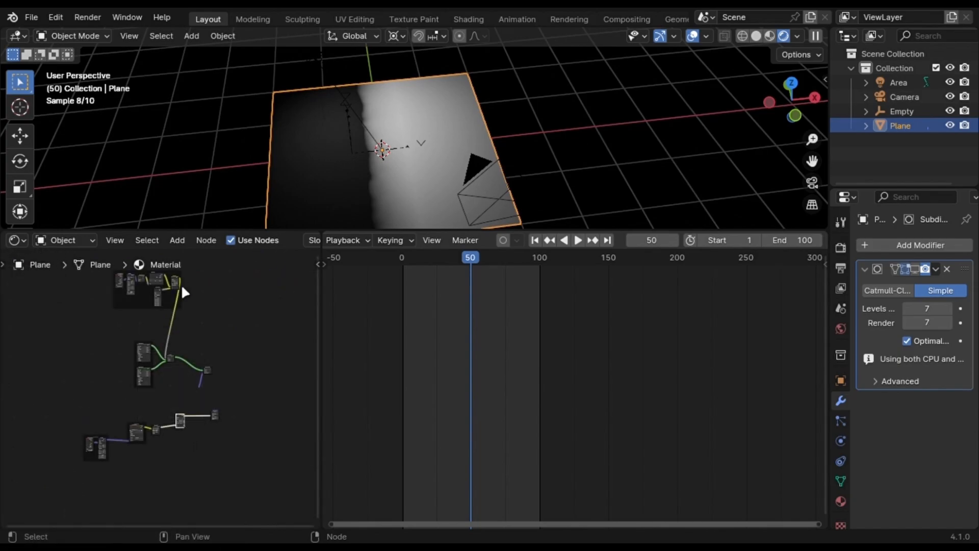
pyautogui.moveTo(181, 288); pyautogui.dragTo(164, 431)
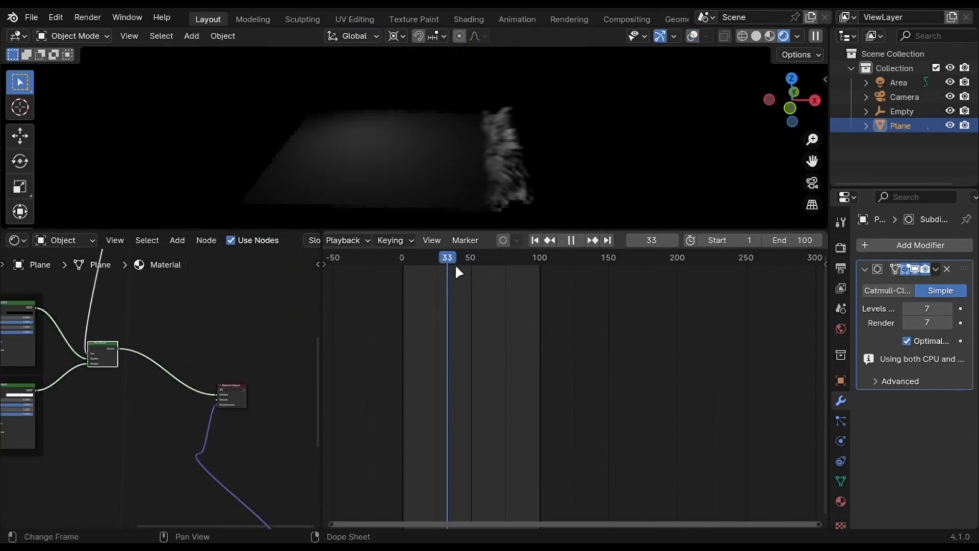
# Reveal displaced rock over the blue surface via the mask, scrub to frame 46, then show the bundle page.
pyautogui.click(571, 239)
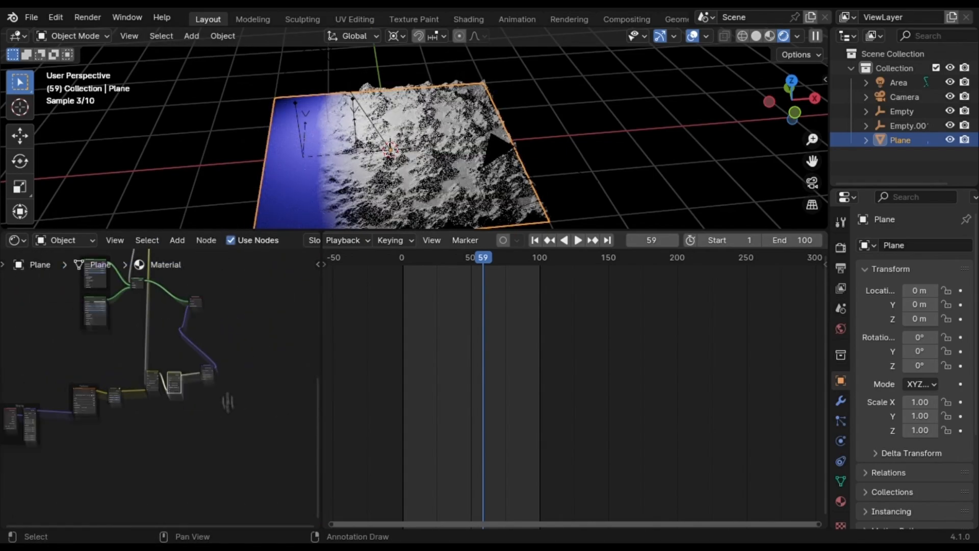
pyautogui.click(578, 239)
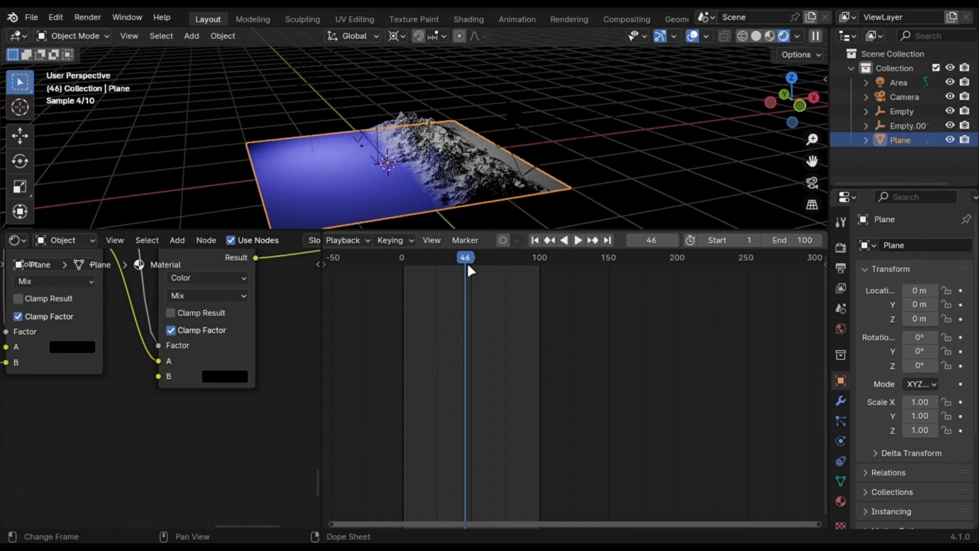
pyautogui.click(578, 240)
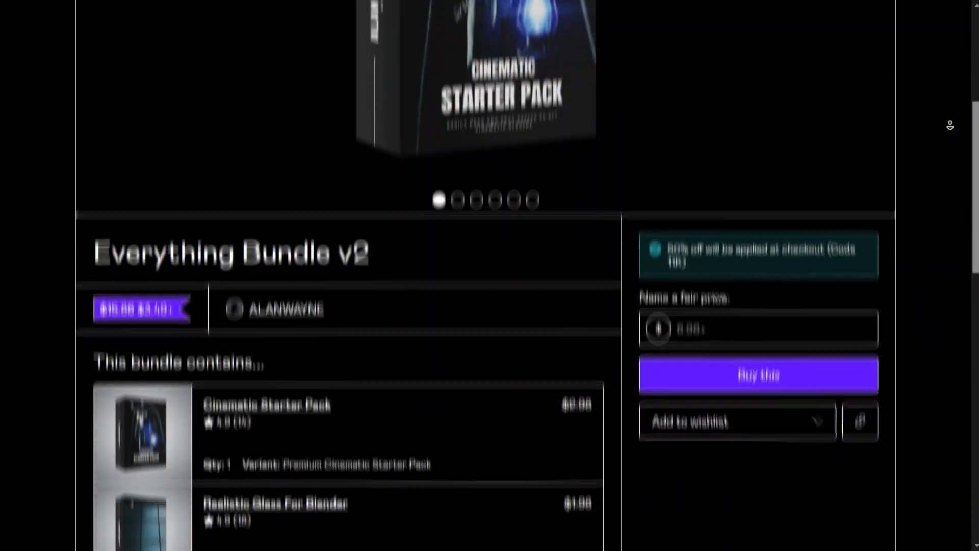
pyautogui.scroll(-3)
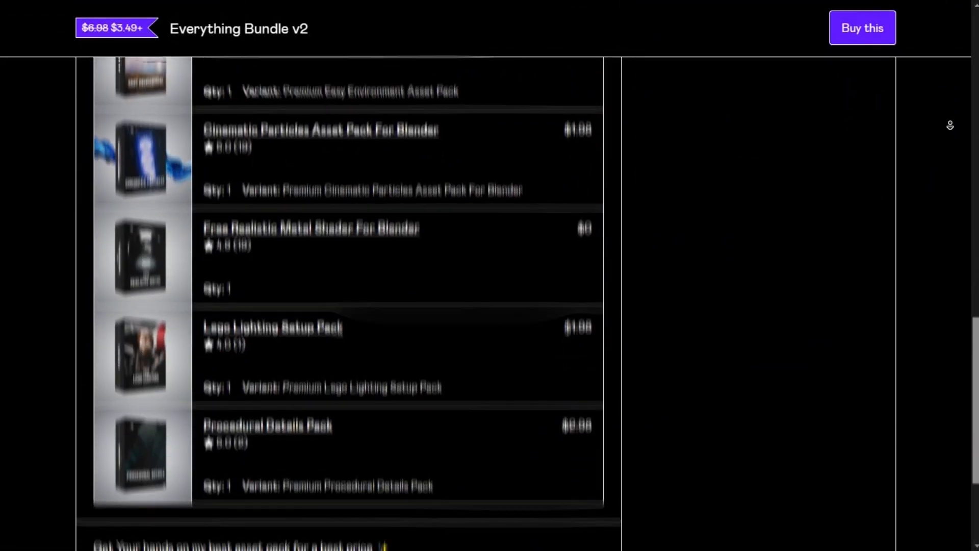